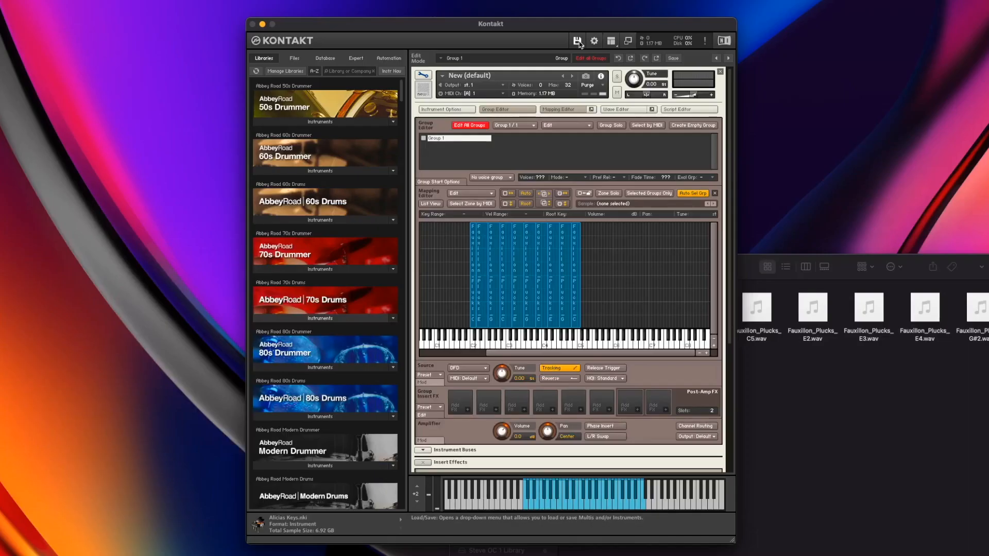
# Choose 'Save edited instrument as...' from the header's Load/Save disk menu
pyautogui.click(576, 40)
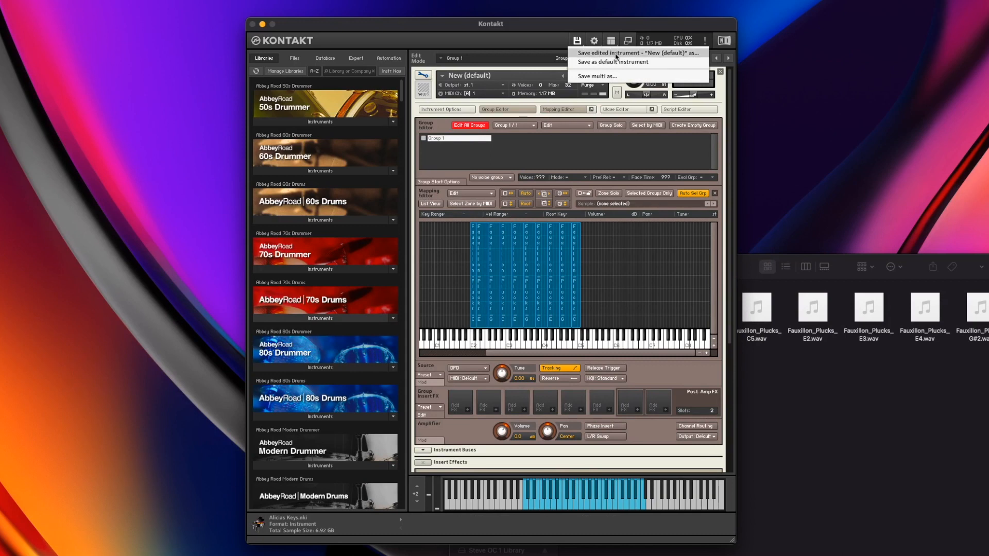
pyautogui.click(617, 53)
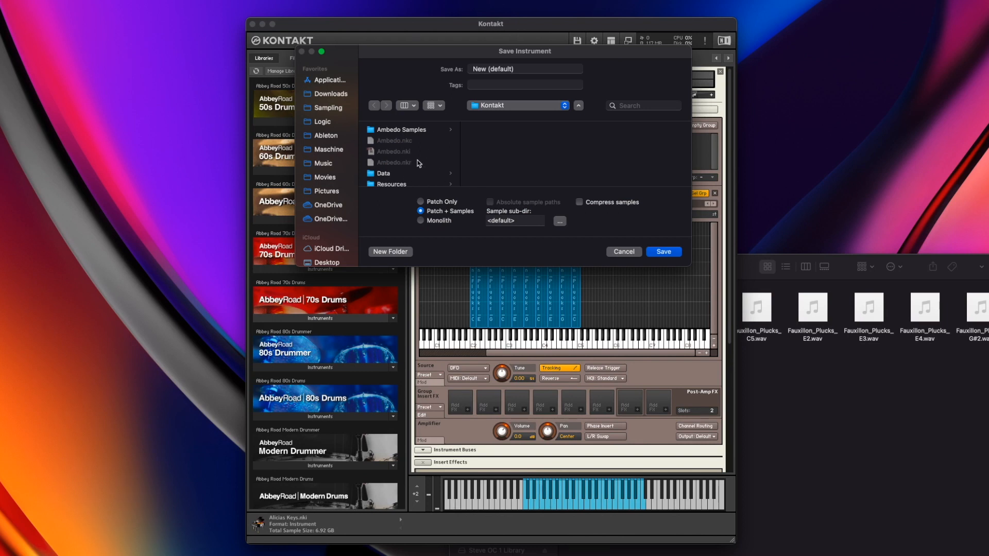
# Navigate the save dialog to Sampling > 04. Instrument as the save location
pyautogui.click(391, 162)
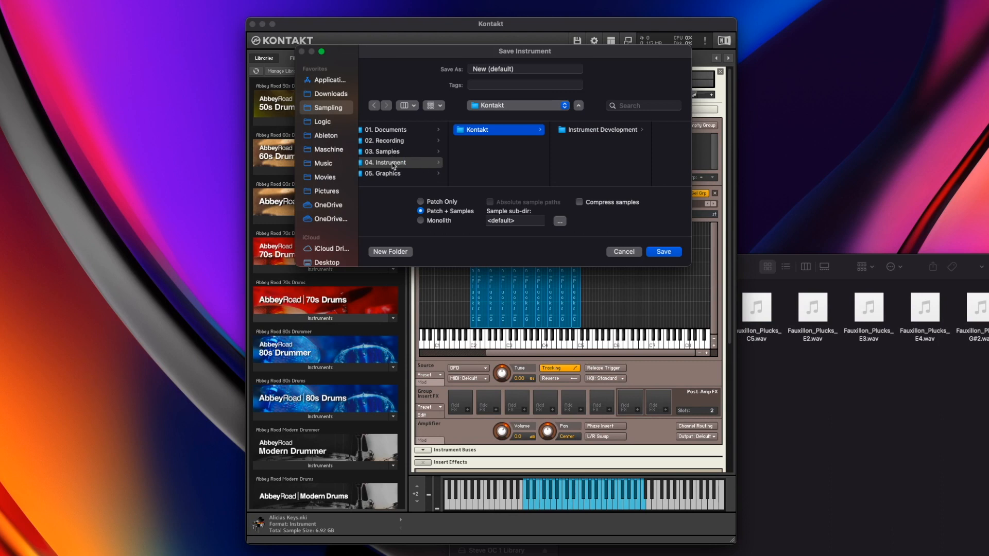
pyautogui.click(388, 162)
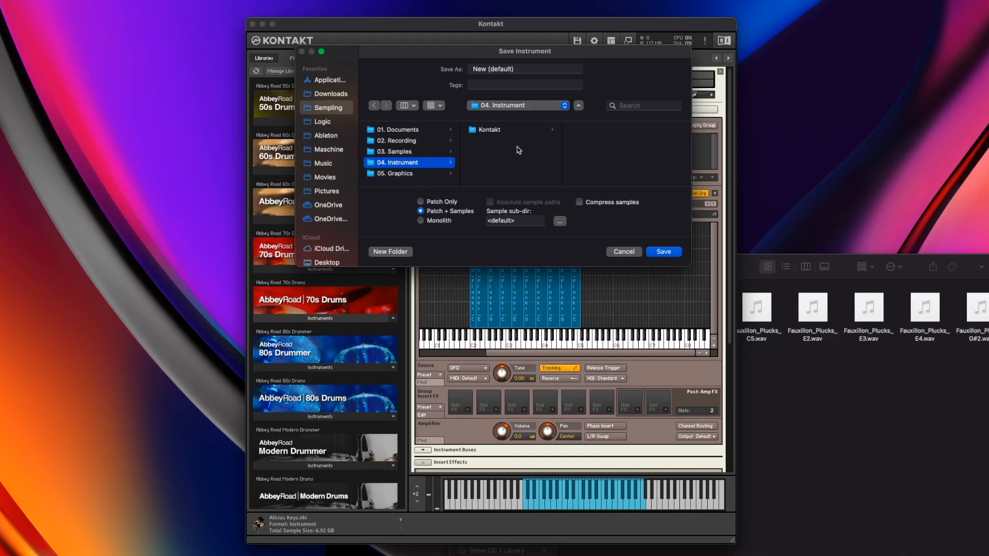
pyautogui.moveTo(516, 156)
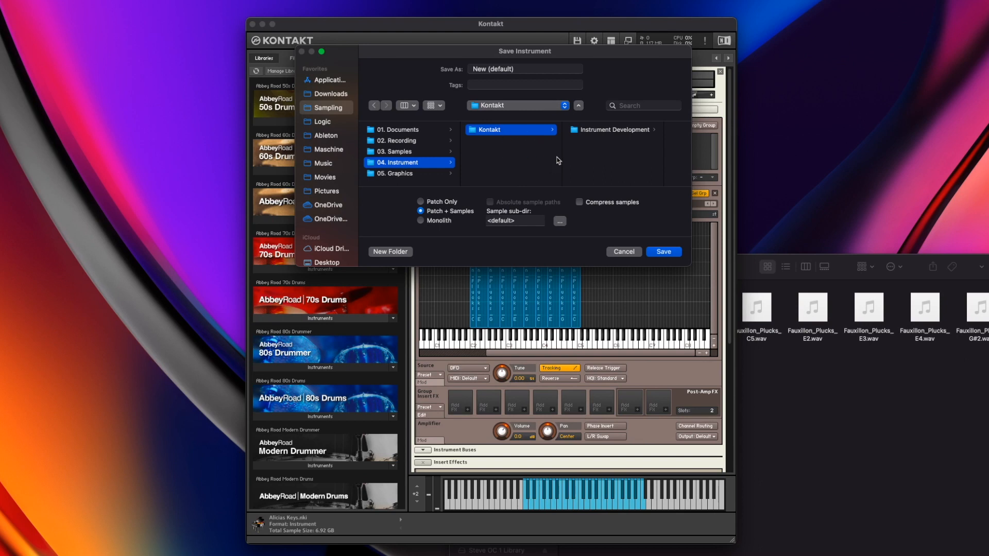
pyautogui.moveTo(505, 129)
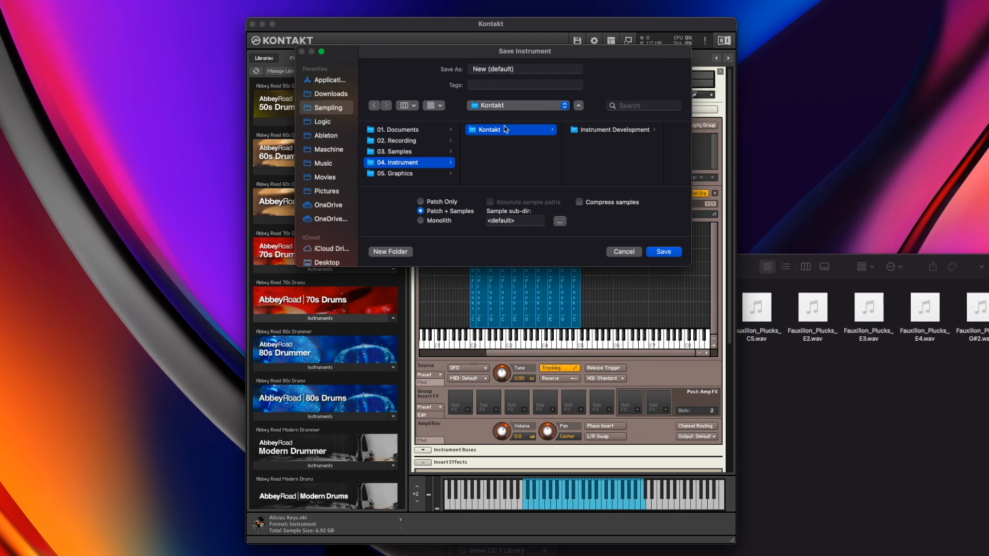
pyautogui.moveTo(610, 134)
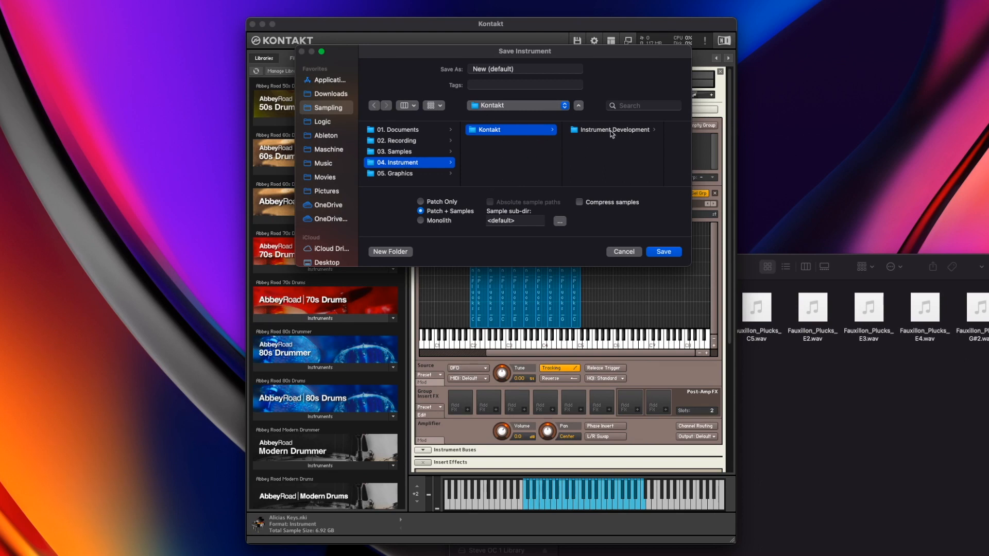